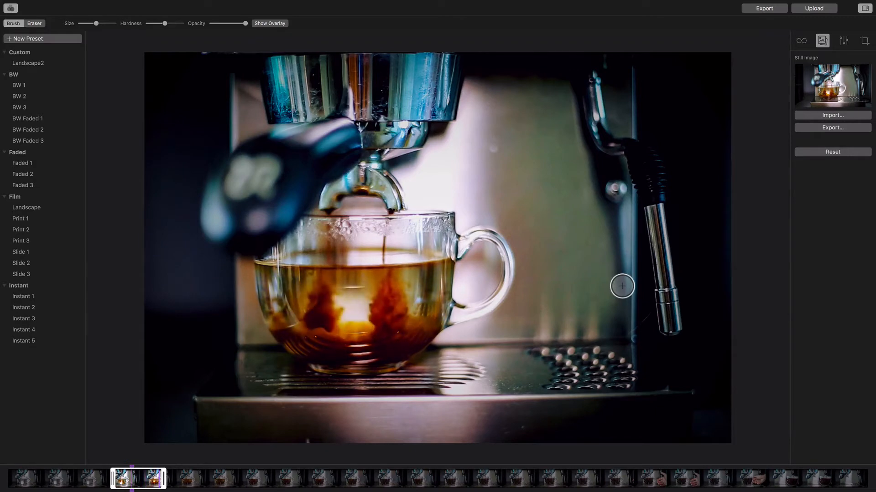
# Export the current espresso frame as still 'Still Image_coffee_stream' into the coffee2 folder.
pyautogui.click(831, 127)
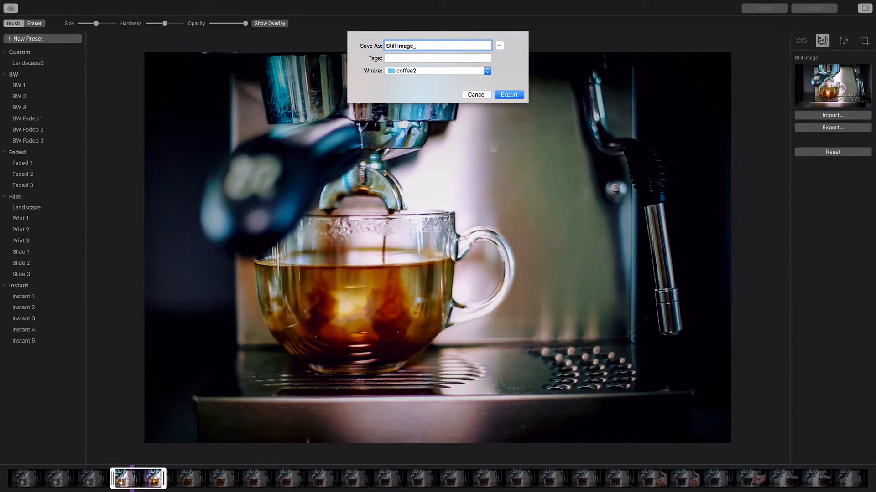
pyautogui.write('coffee')
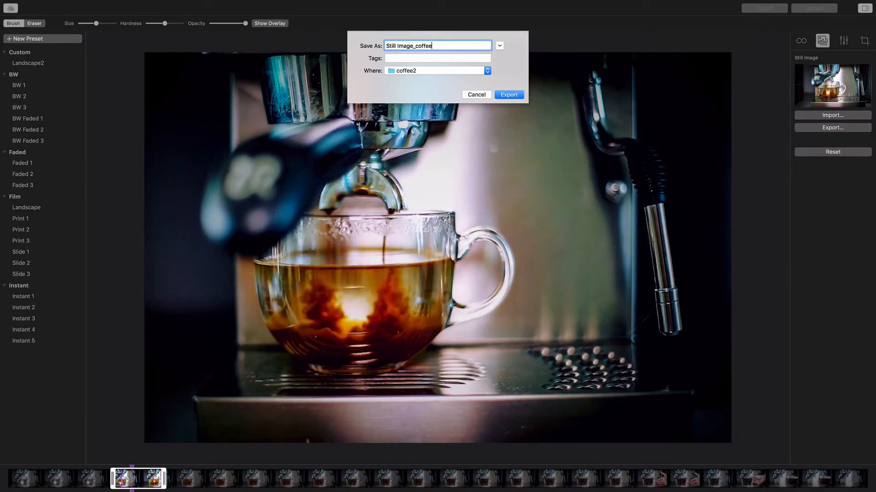
pyautogui.write('_strea')
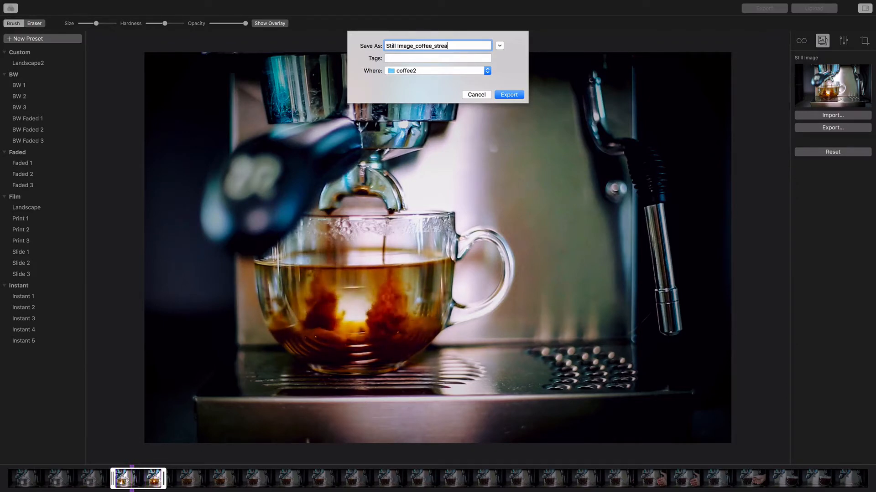
pyautogui.write('m')
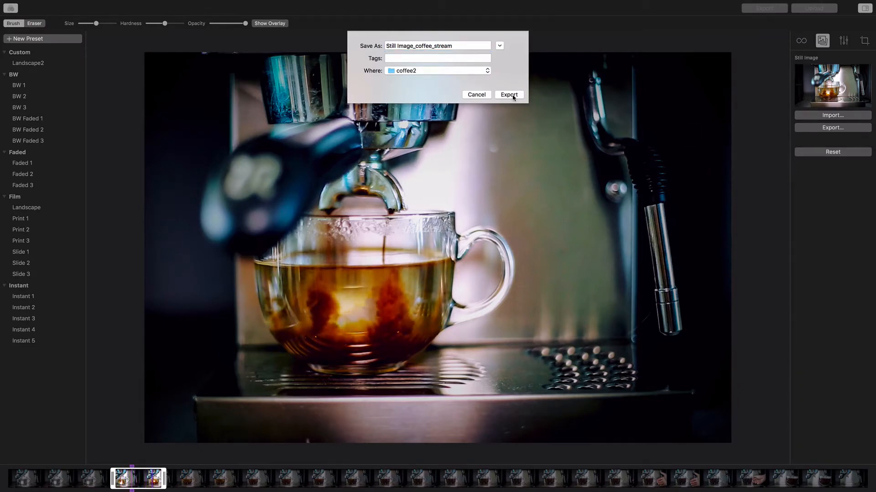
pyautogui.click(508, 94)
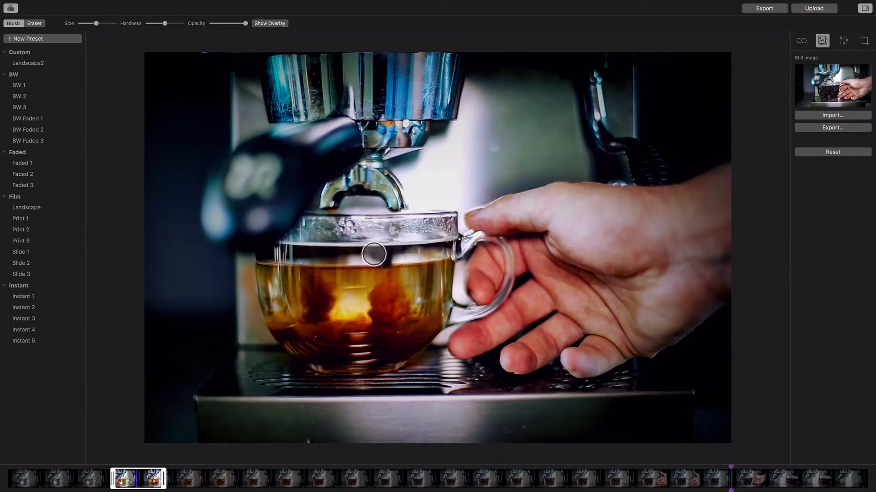
# Move to the hand-holding-cup frame and export it as still 'Still Image_hND'.
pyautogui.moveTo(374, 254); pyautogui.dragTo(433, 304)
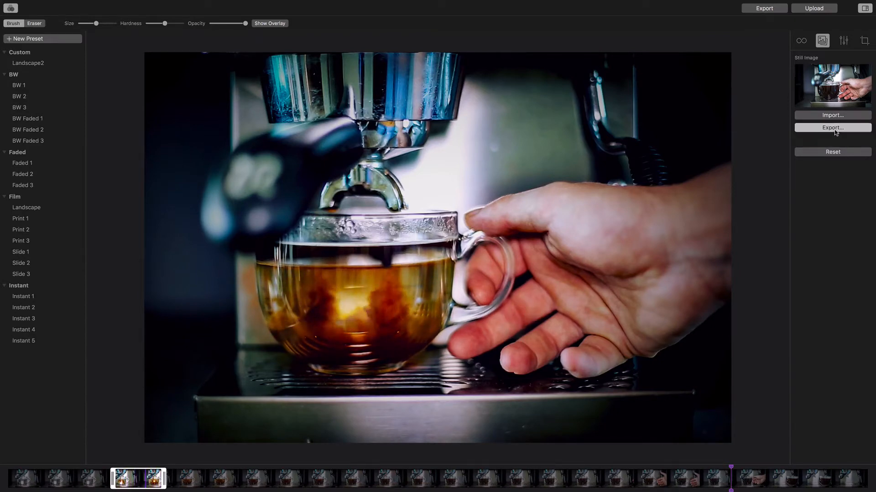
pyautogui.click(831, 127)
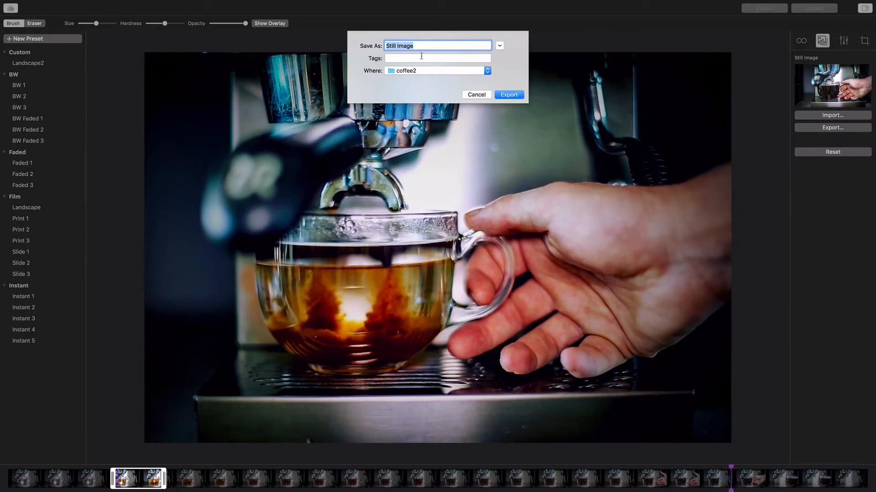
pyautogui.click(438, 45)
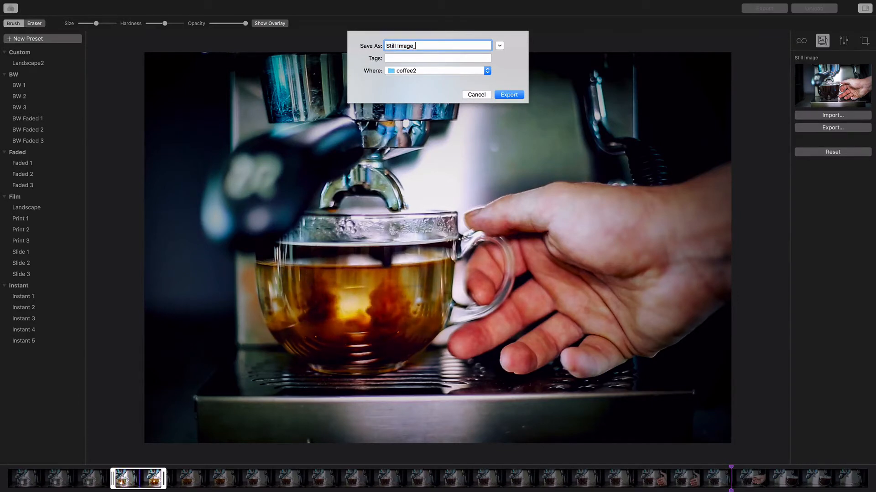
pyautogui.write('_hND')
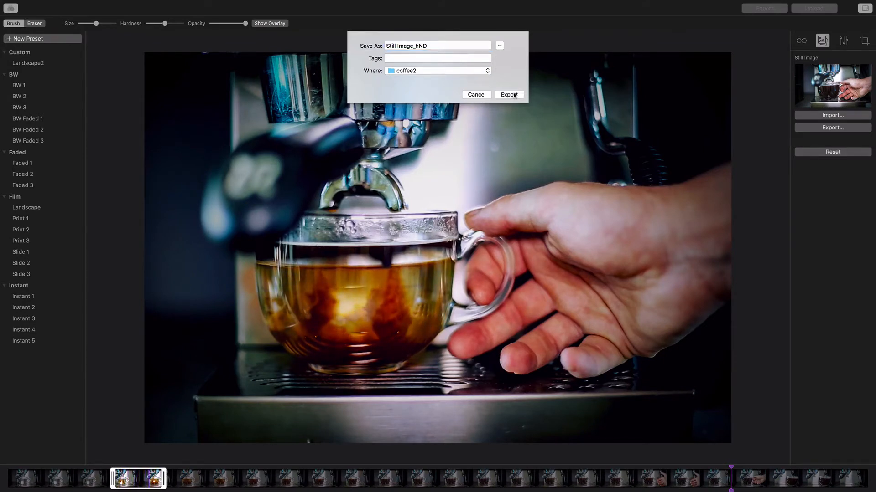
pyautogui.click(508, 95)
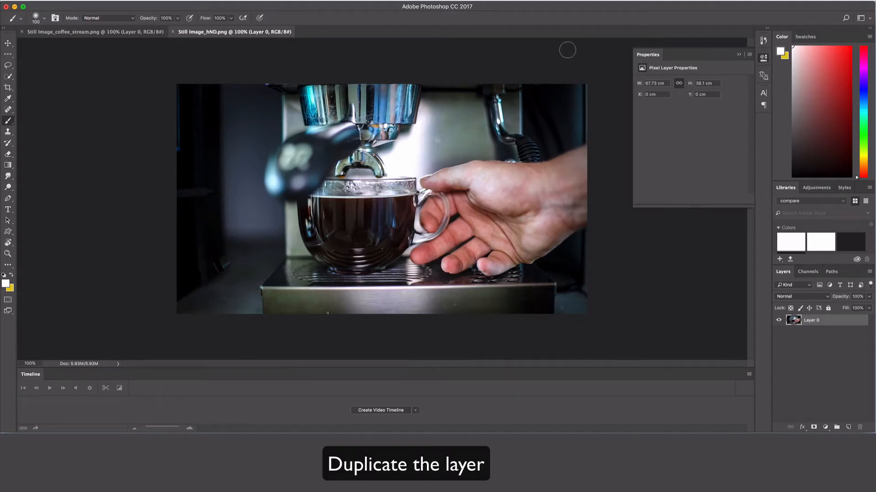
pyautogui.moveTo(562, 65)
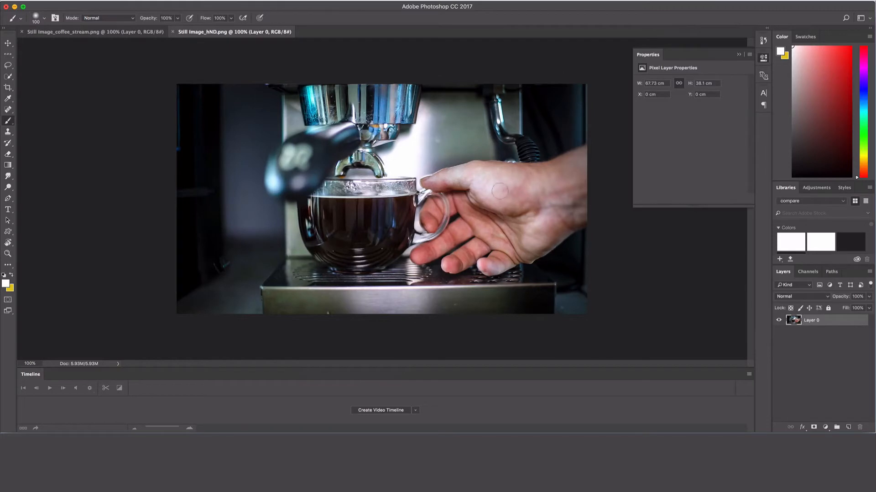
pyautogui.moveTo(539, 217)
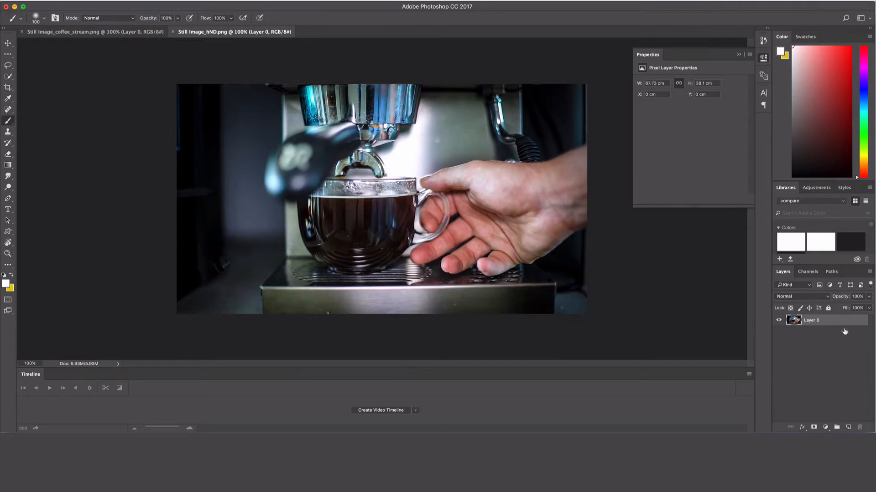
# Duplicate Layer 0 into Still Image_coffee_stream.png as a layer named 'hand'.
pyautogui.rightClick(810, 320)
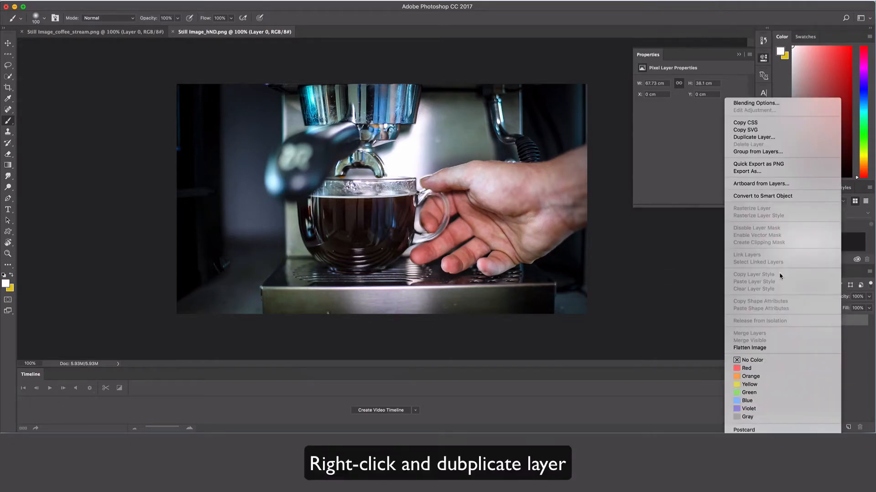
pyautogui.moveTo(774, 139)
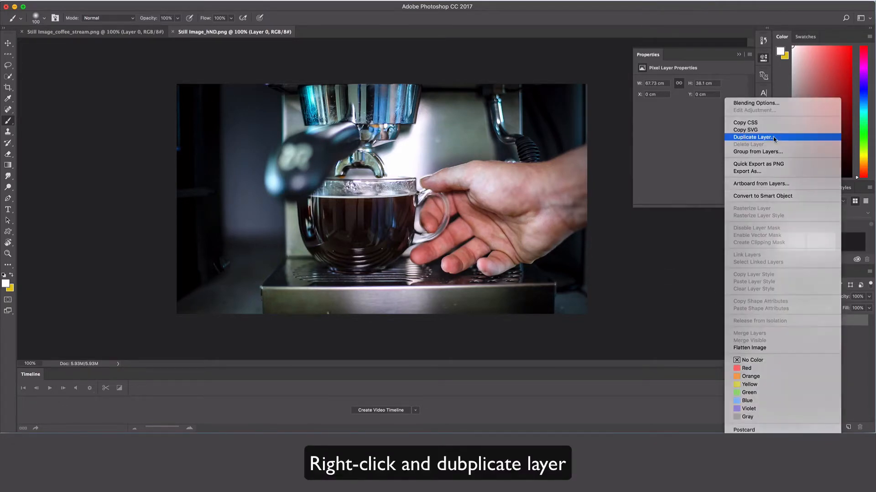
pyautogui.click(754, 136)
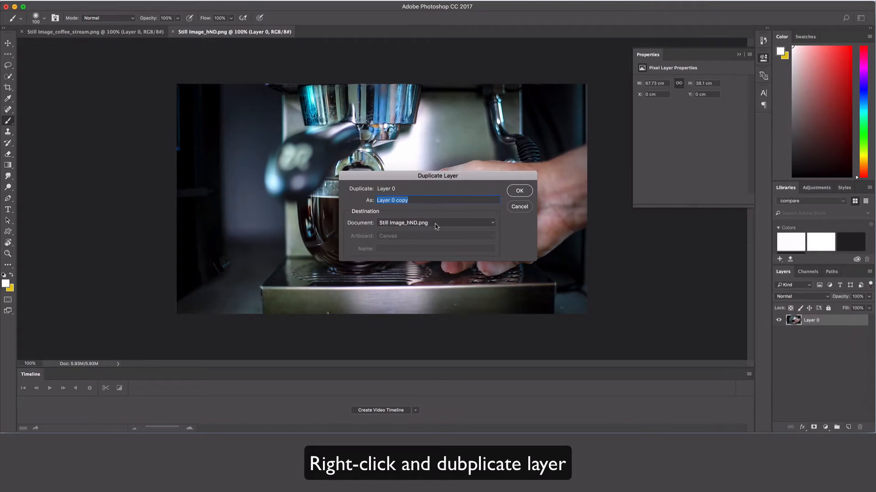
pyautogui.click(435, 222)
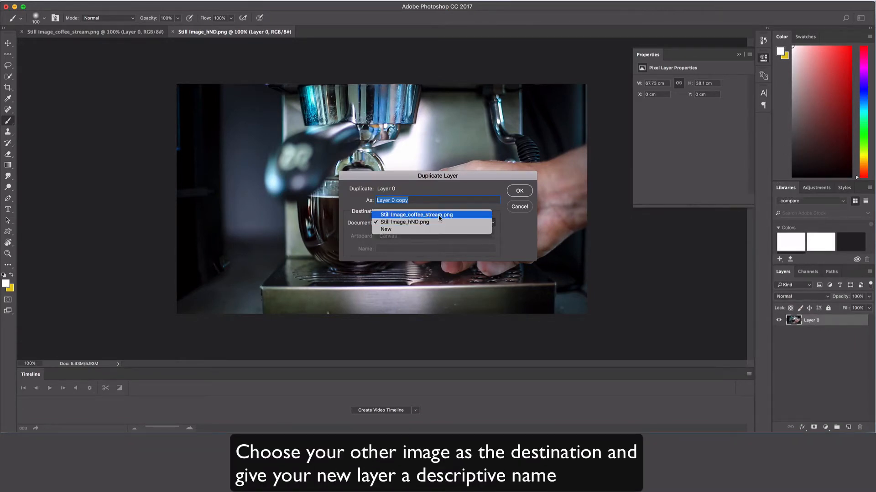
pyautogui.click(416, 215)
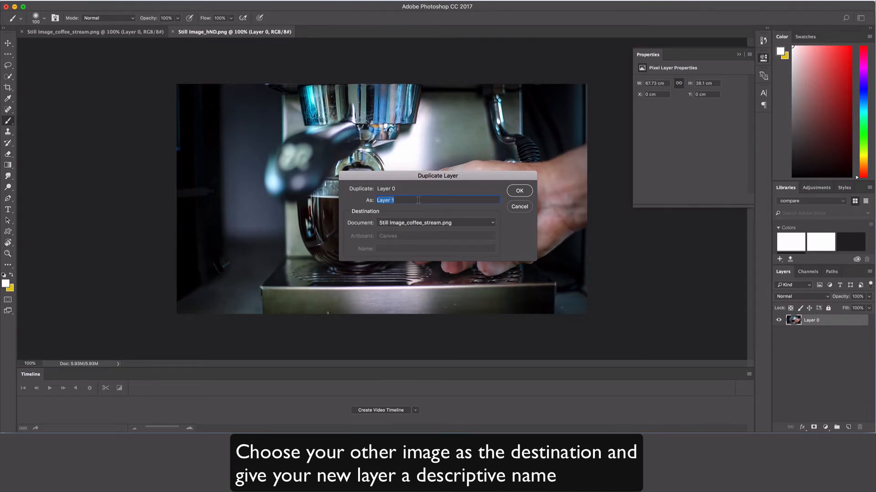
pyautogui.write('hand')
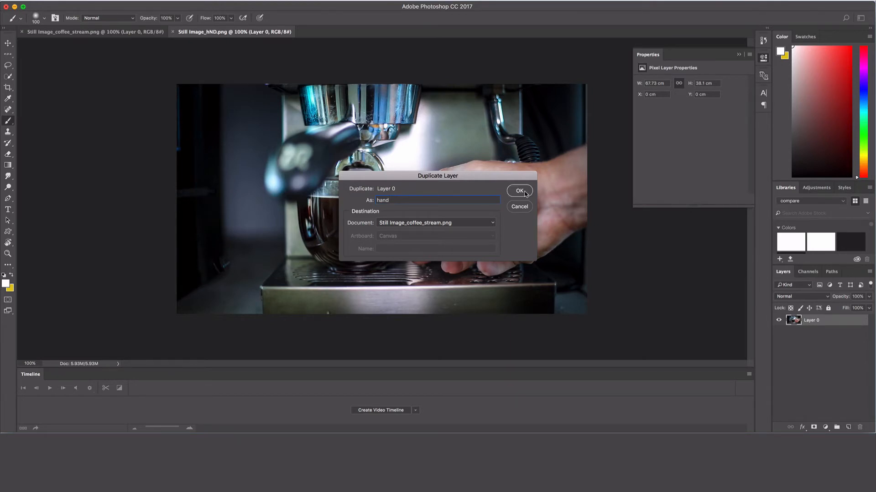
pyautogui.click(519, 190)
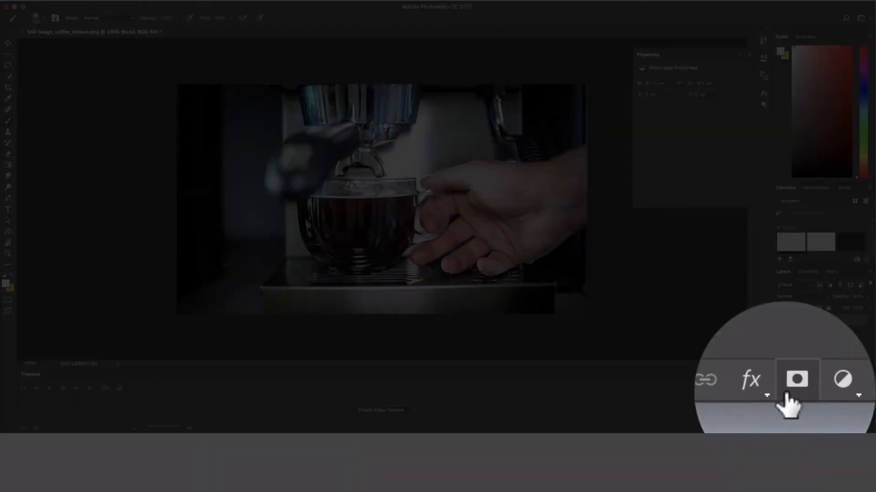
# Give the 'hand' layer a white layer mask from the Layers panel.
pyautogui.click(796, 380)
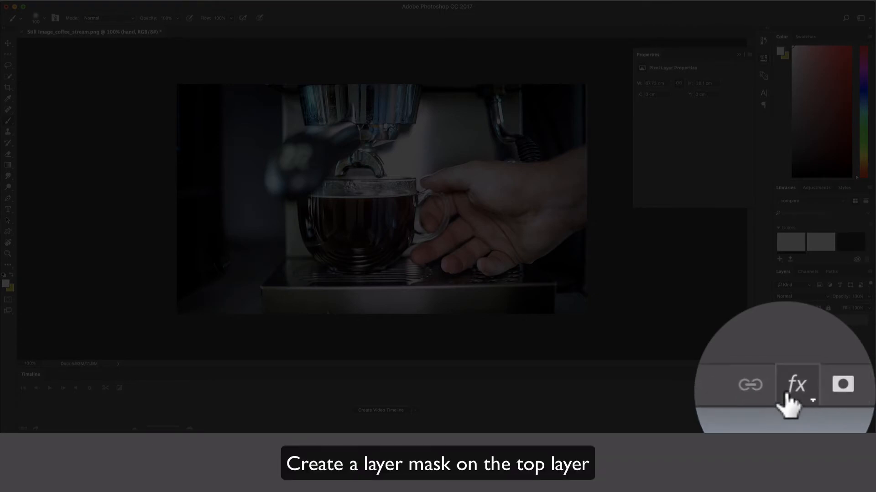
pyautogui.click(814, 428)
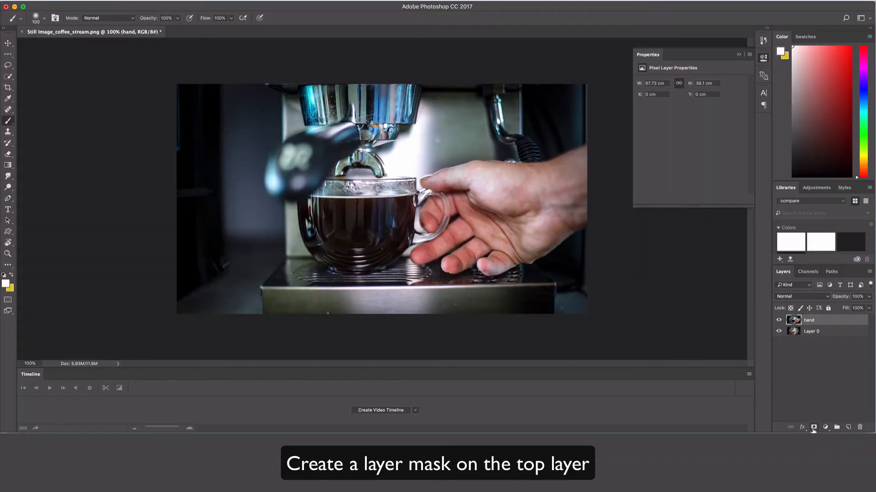
pyautogui.click(813, 427)
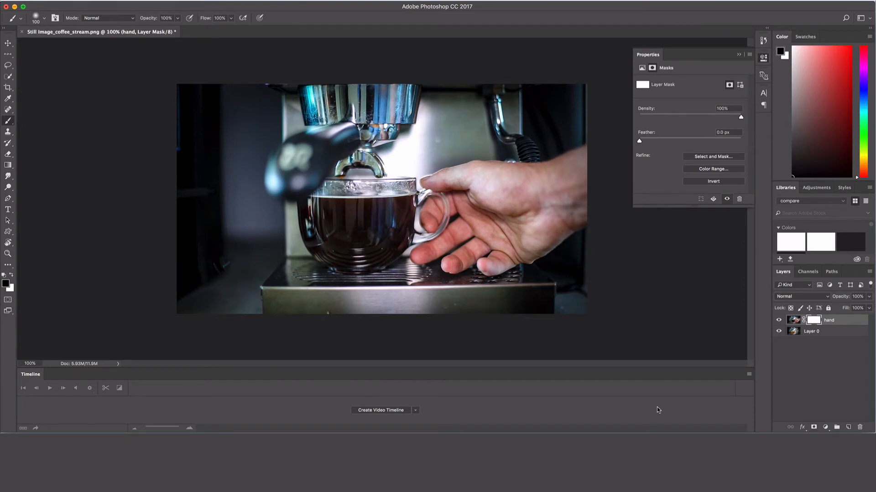
pyautogui.moveTo(633, 380)
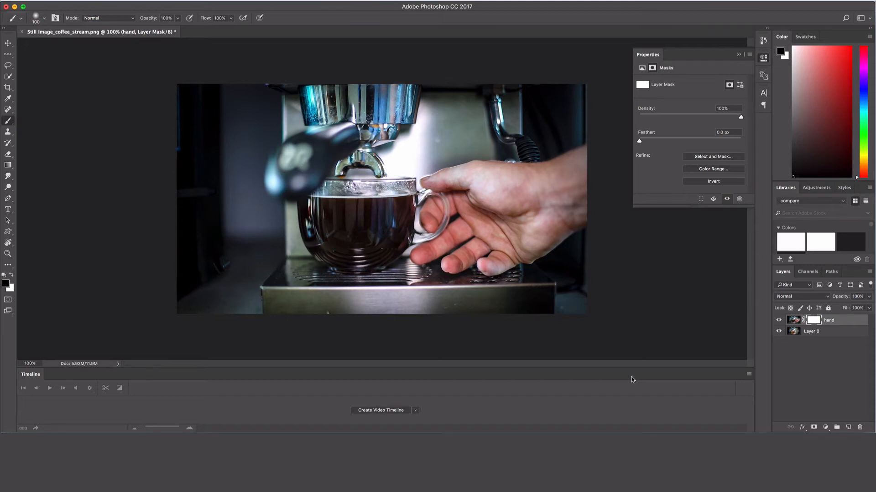
pyautogui.press('x')
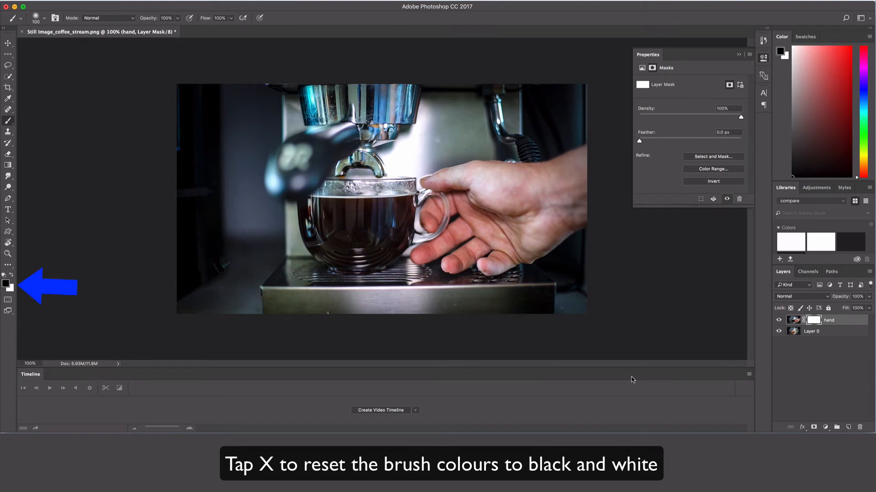
pyautogui.press('x')
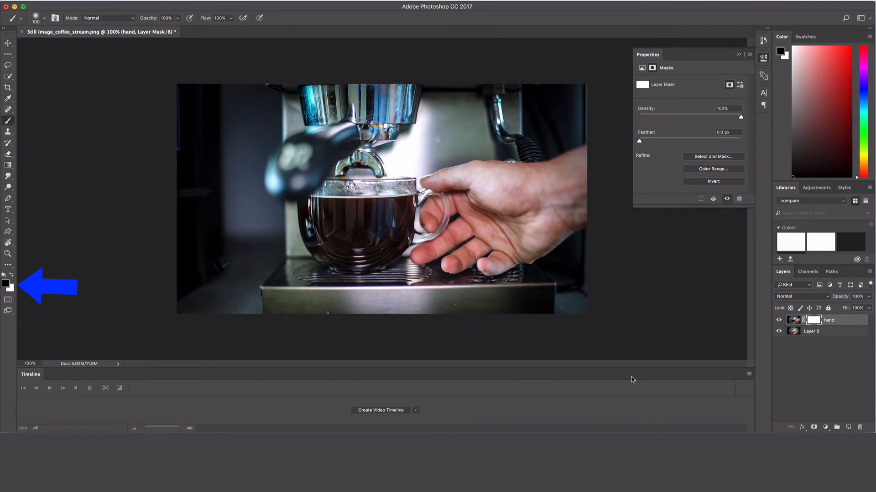
pyautogui.click(6, 283)
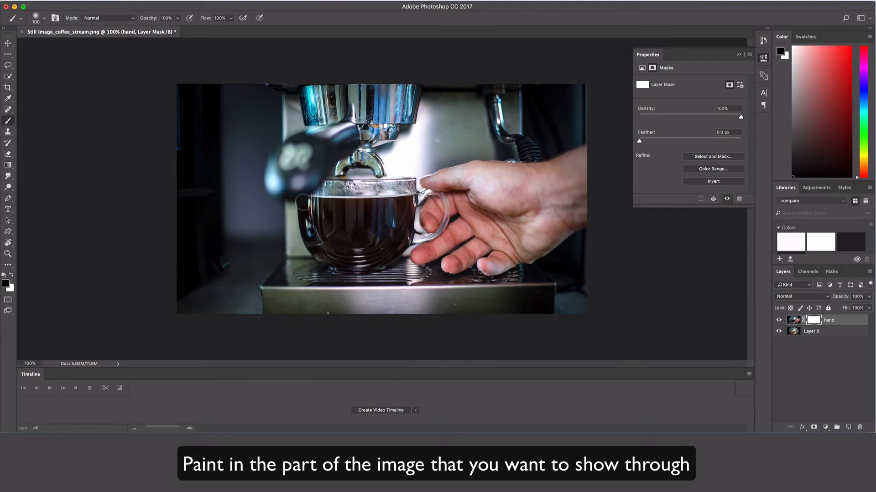
# Paint black into the hand layer's mask over the cup to reveal the swirling coffee.
pyautogui.click(332, 193)
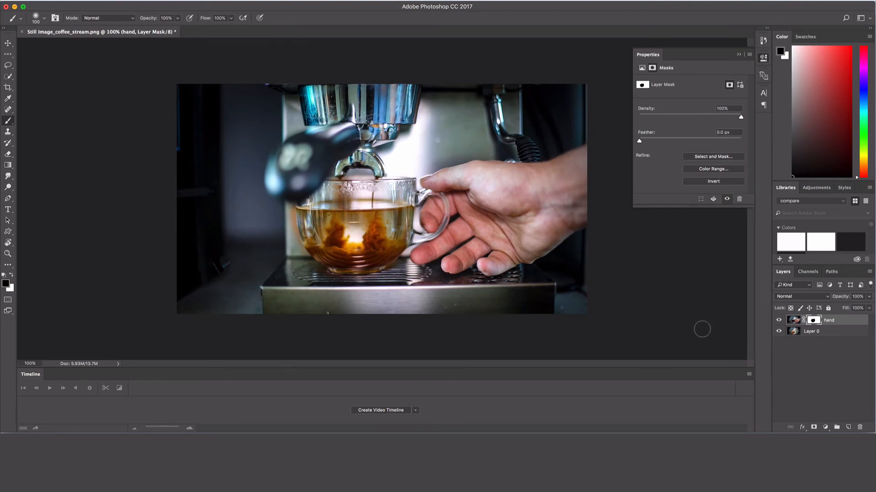
pyautogui.moveTo(633, 255)
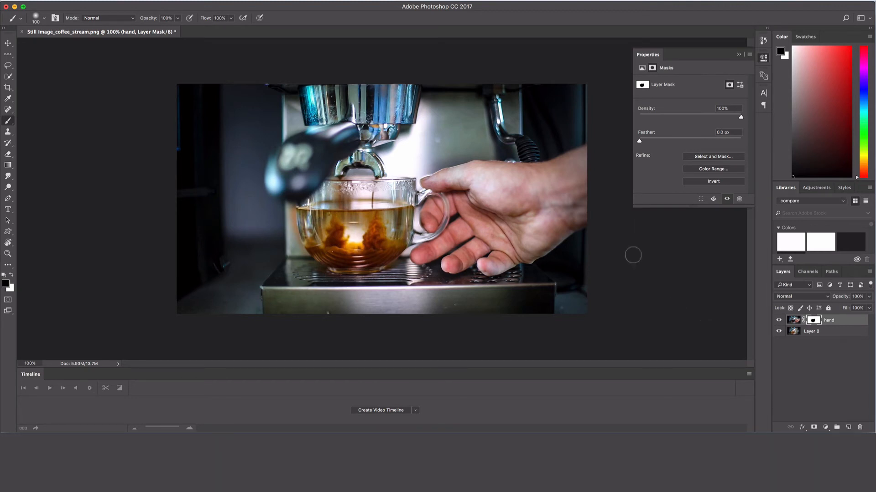
# Flatten the masked 'hand' layer and background using Flatten Image from the layer menu.
pyautogui.rightClick(793, 320)
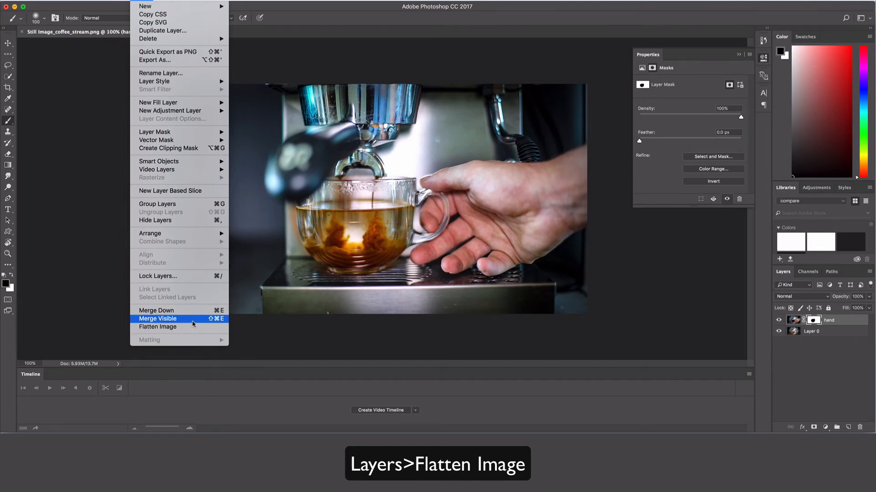
pyautogui.moveTo(157, 326)
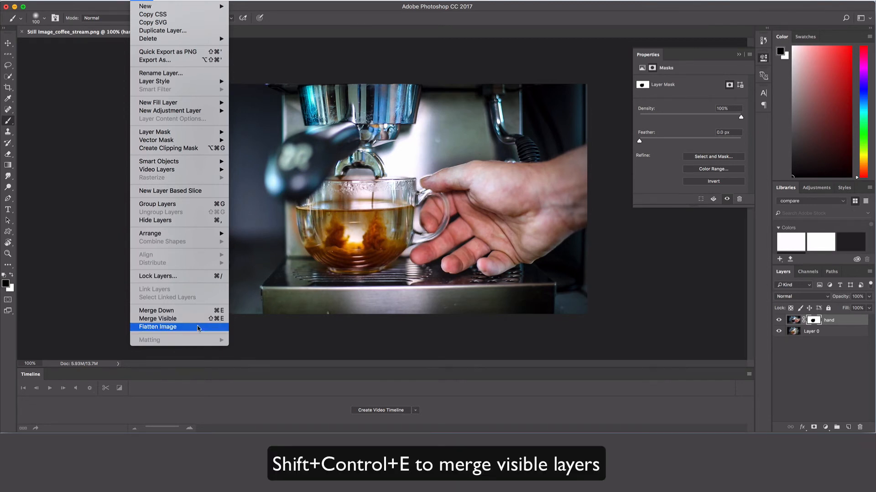
pyautogui.click(158, 327)
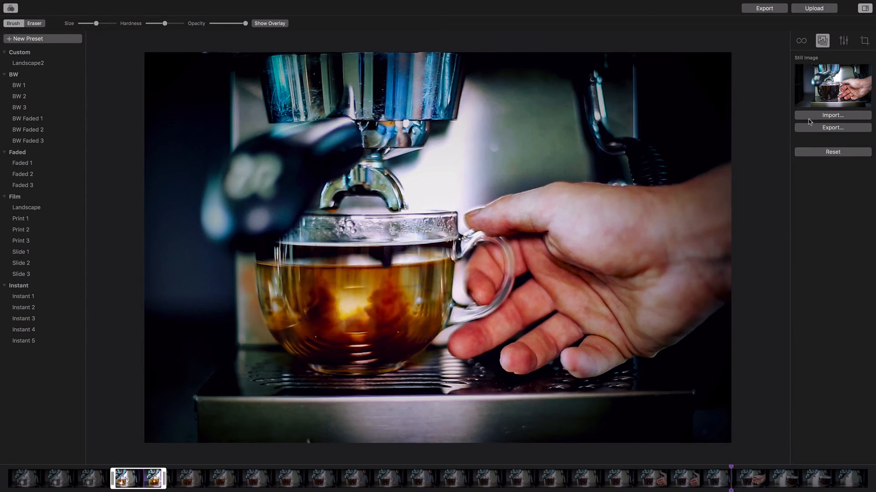
# Start a still-image import and select americano_cup.png in the file dialog.
pyautogui.click(832, 115)
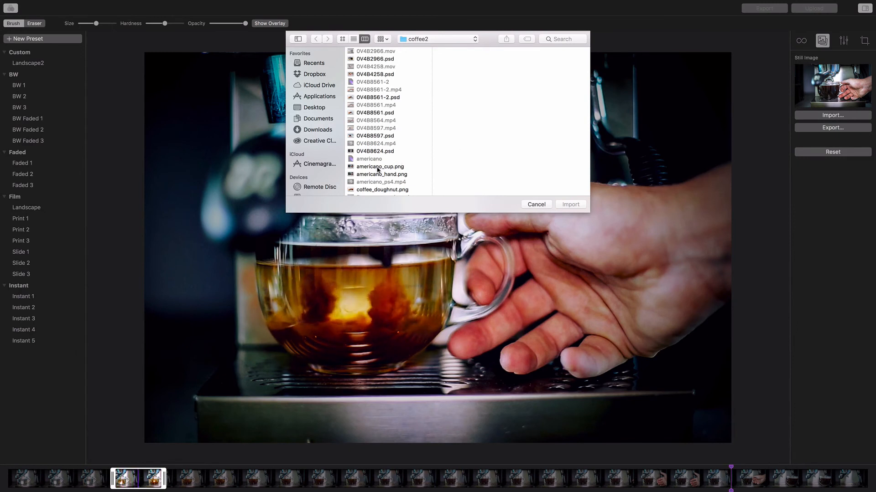
pyautogui.click(379, 167)
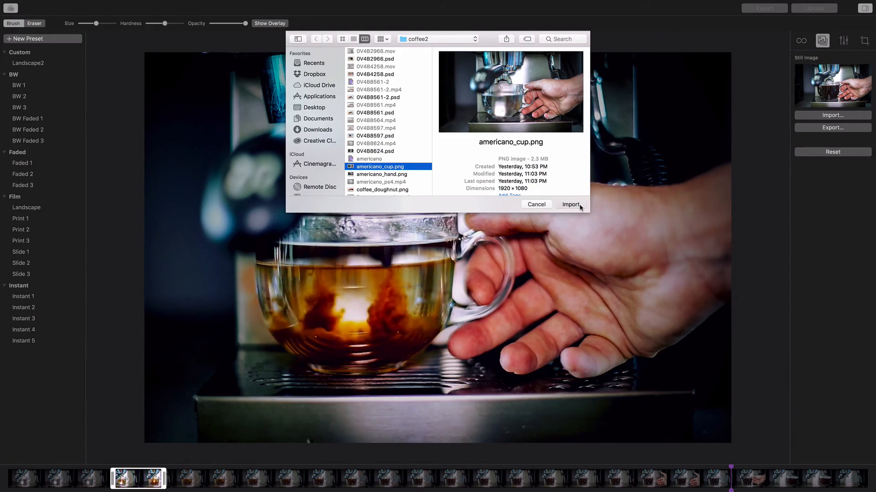
# Import americano_cup.png as the cinemagraph's still image.
pyautogui.click(571, 205)
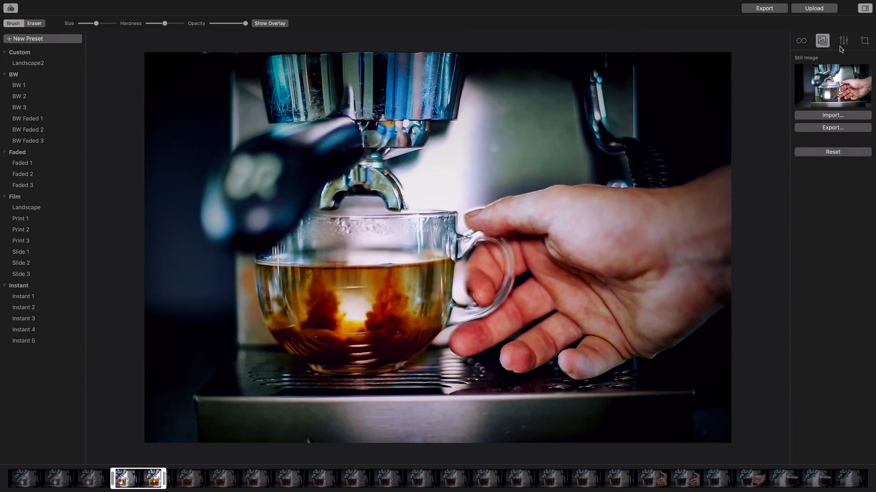
# Show the colour, light, tone curve and vignette adjustments, then brush over the cup's coffee.
pyautogui.click(844, 41)
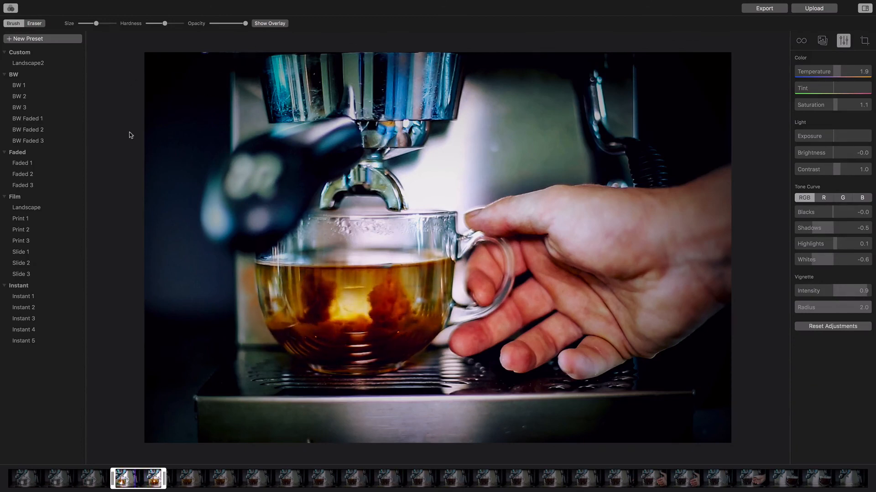
pyautogui.click(370, 287)
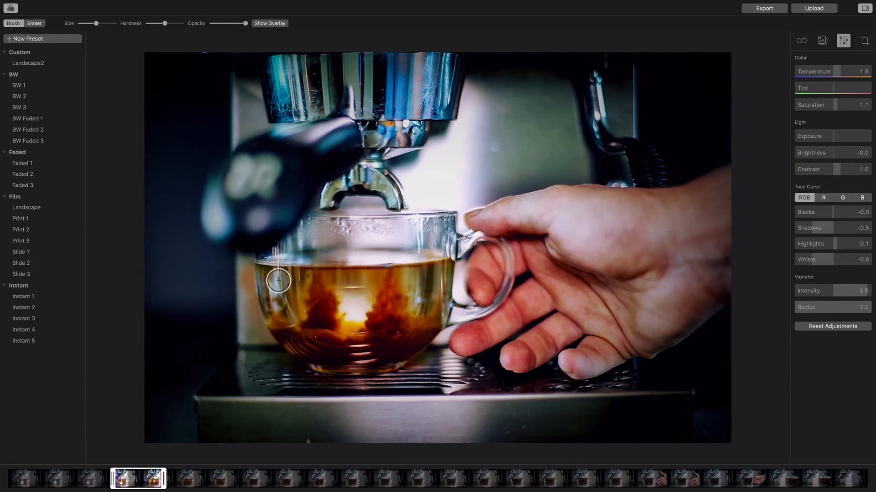
pyautogui.moveTo(274, 281); pyautogui.dragTo(333, 287)
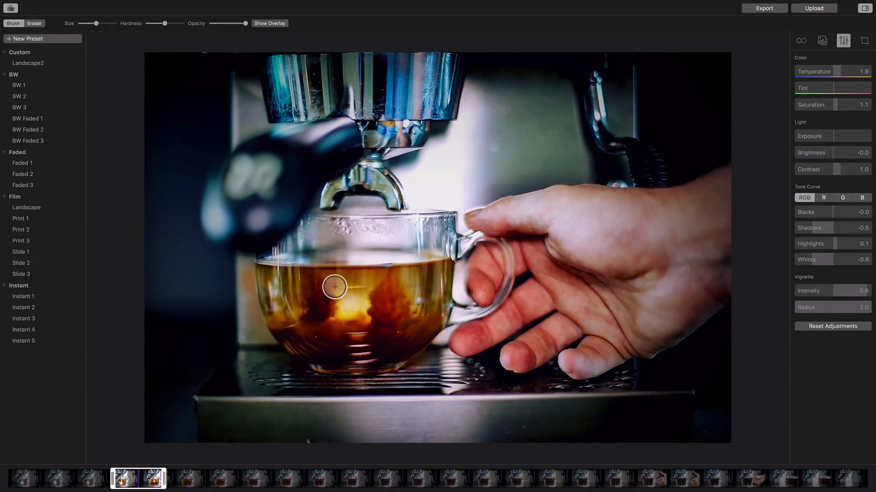